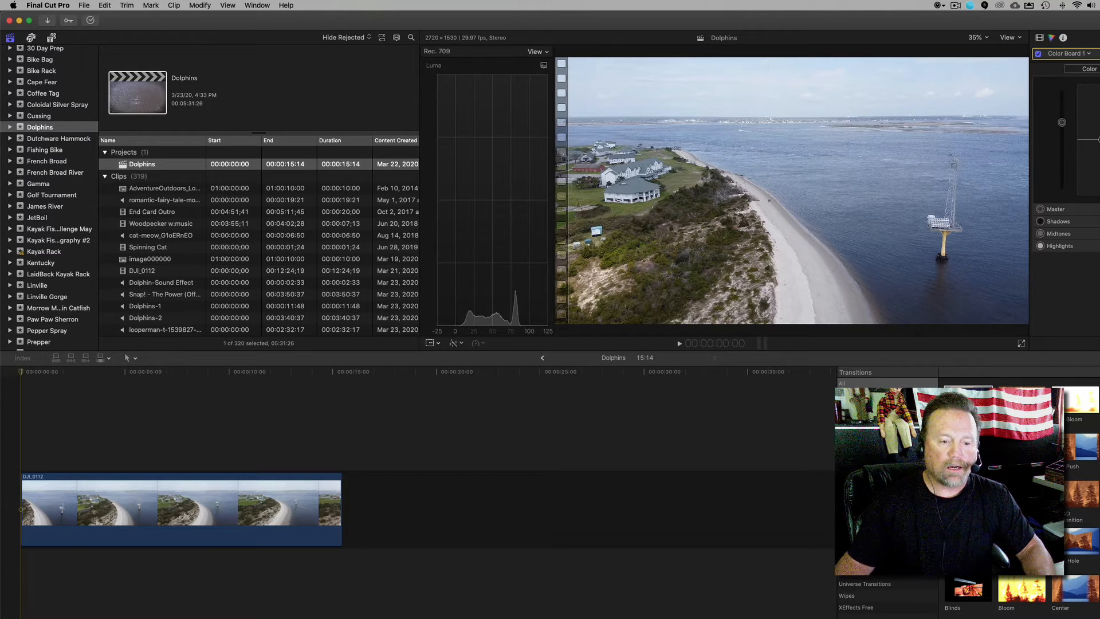
Preview the Dolphins drone clip in the timeline before exporting
{"action": "left_click", "coordinate": [211, 509]}
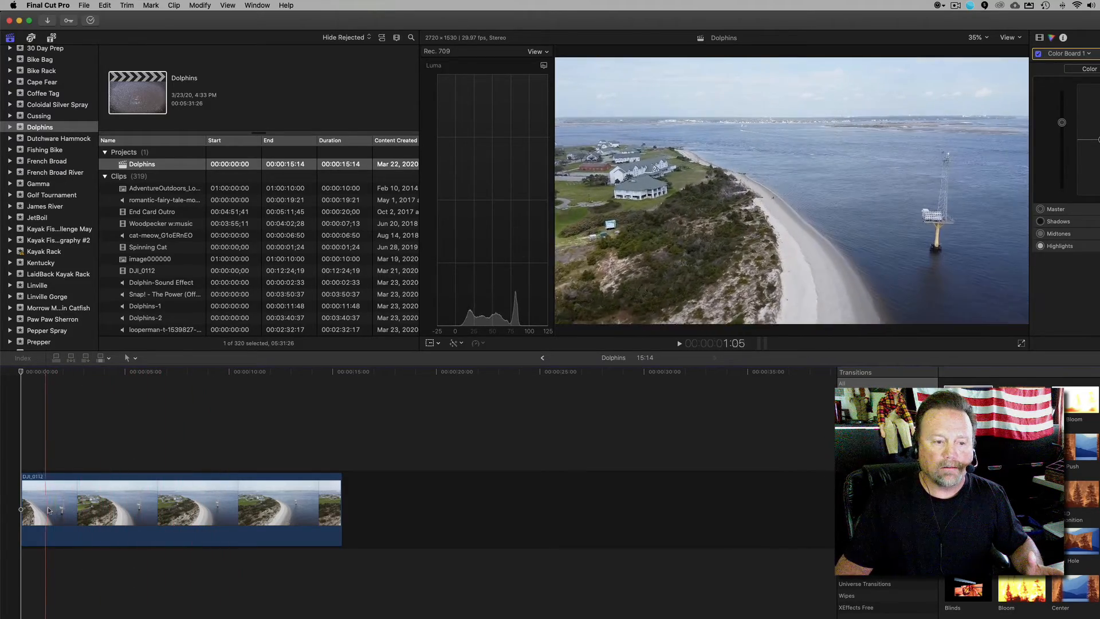
{"action": "left_click", "coordinate": [95, 508]}
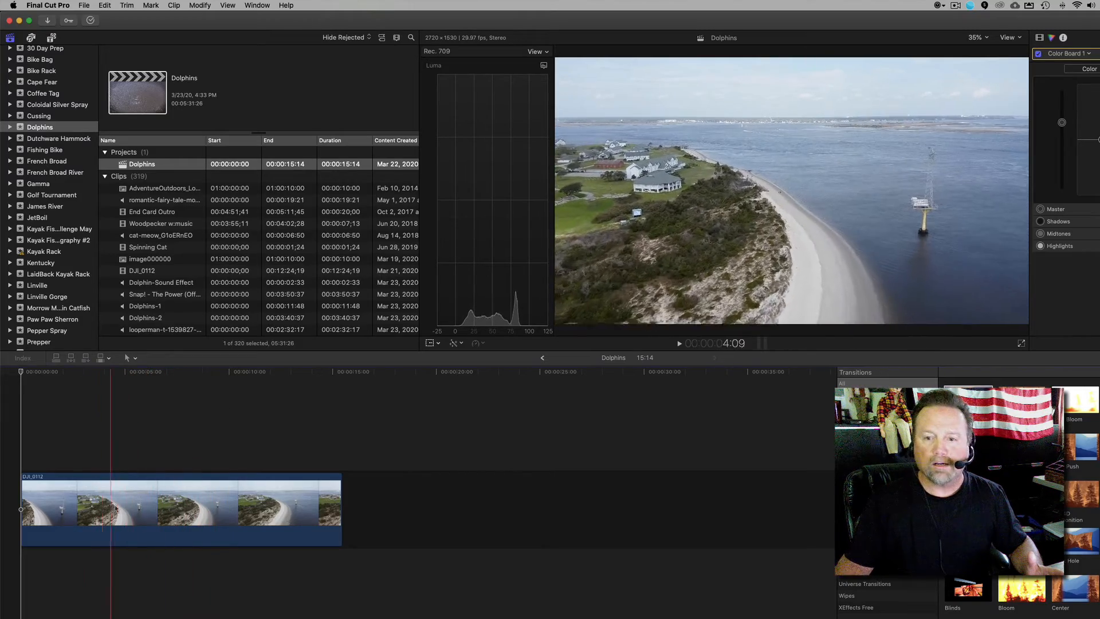
{"action": "left_click", "coordinate": [102, 508]}
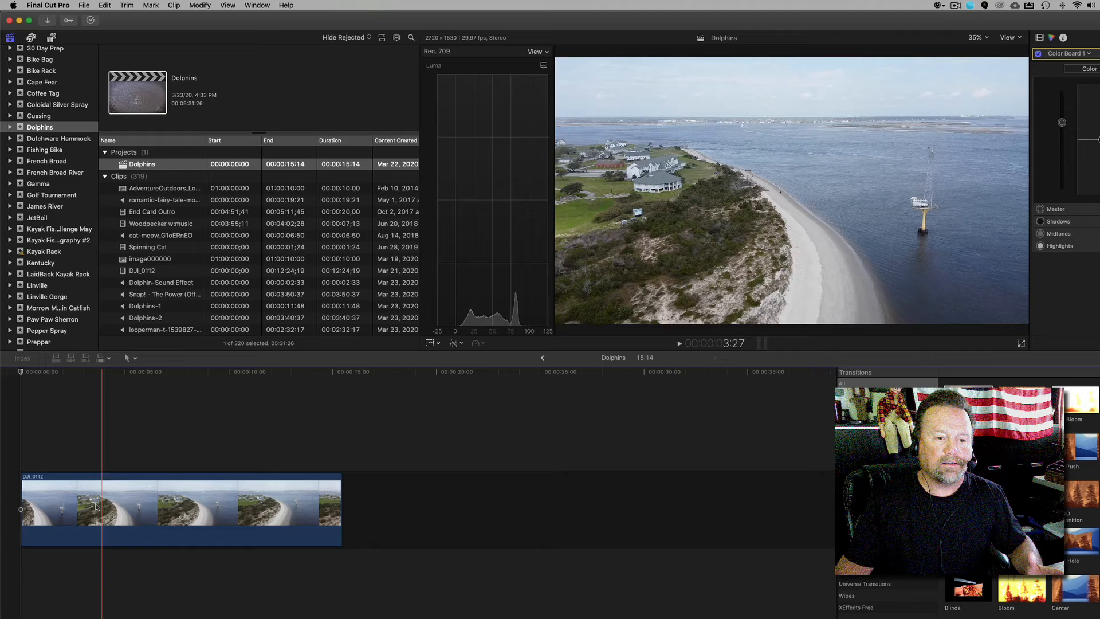
{"action": "left_click", "coordinate": [217, 504]}
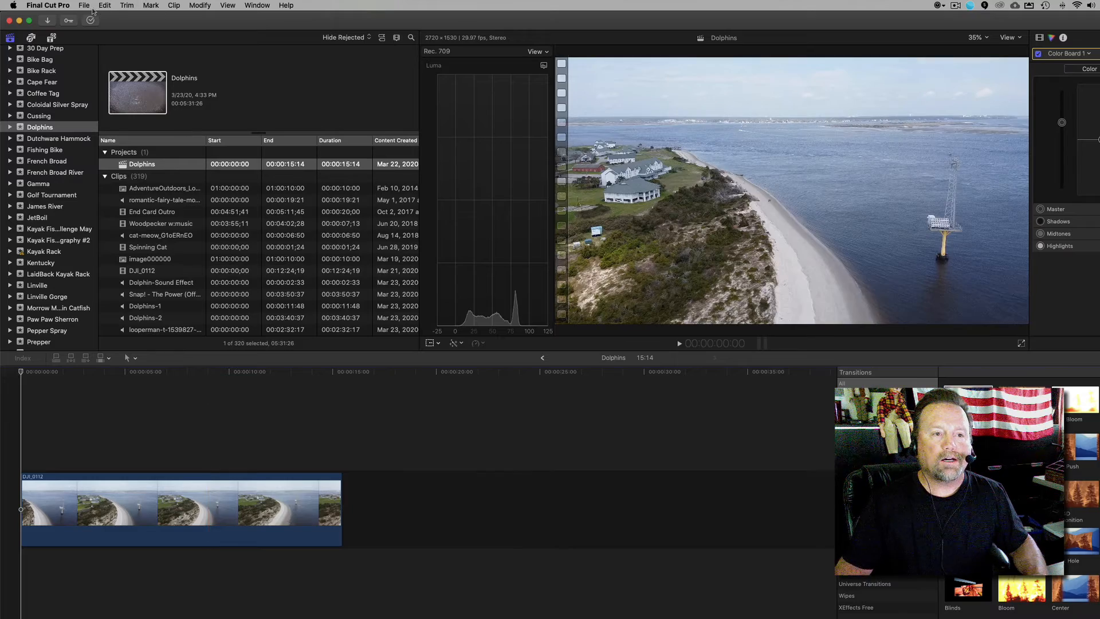
Bring up the File > Share options for the project
{"action": "left_click", "coordinate": [84, 4]}
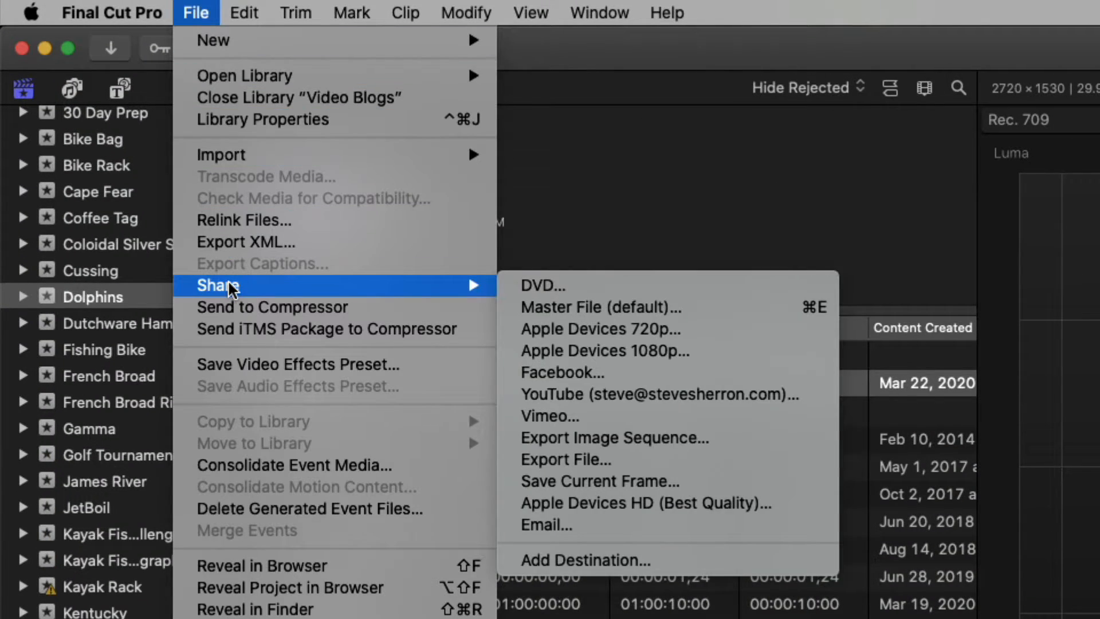
{"action": "mouse_move", "coordinate": [586, 293]}
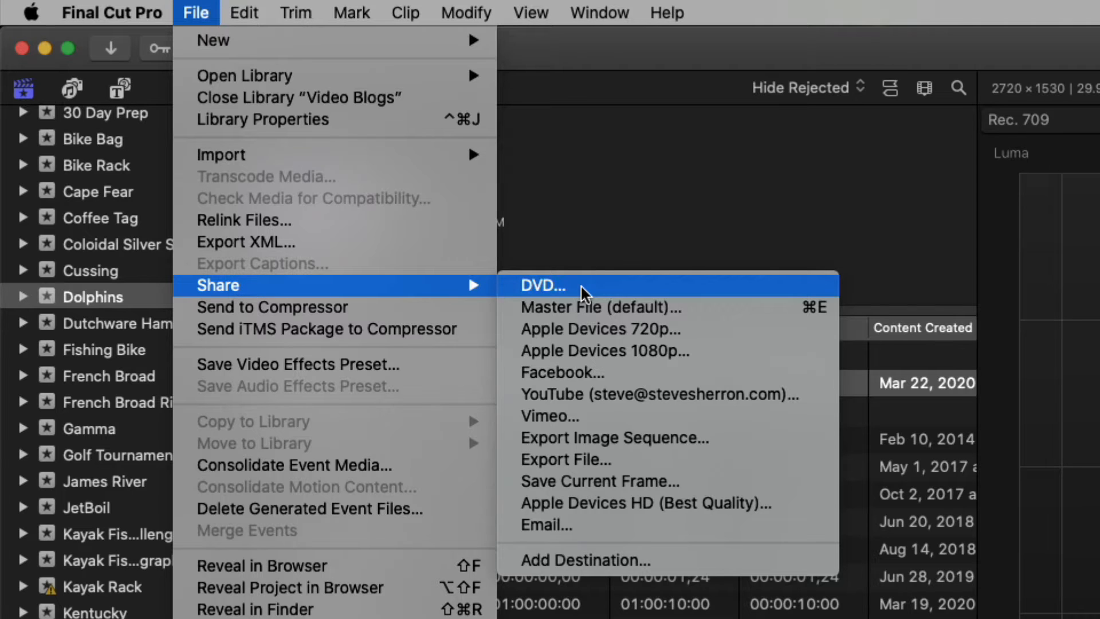
{"action": "mouse_move", "coordinate": [598, 307]}
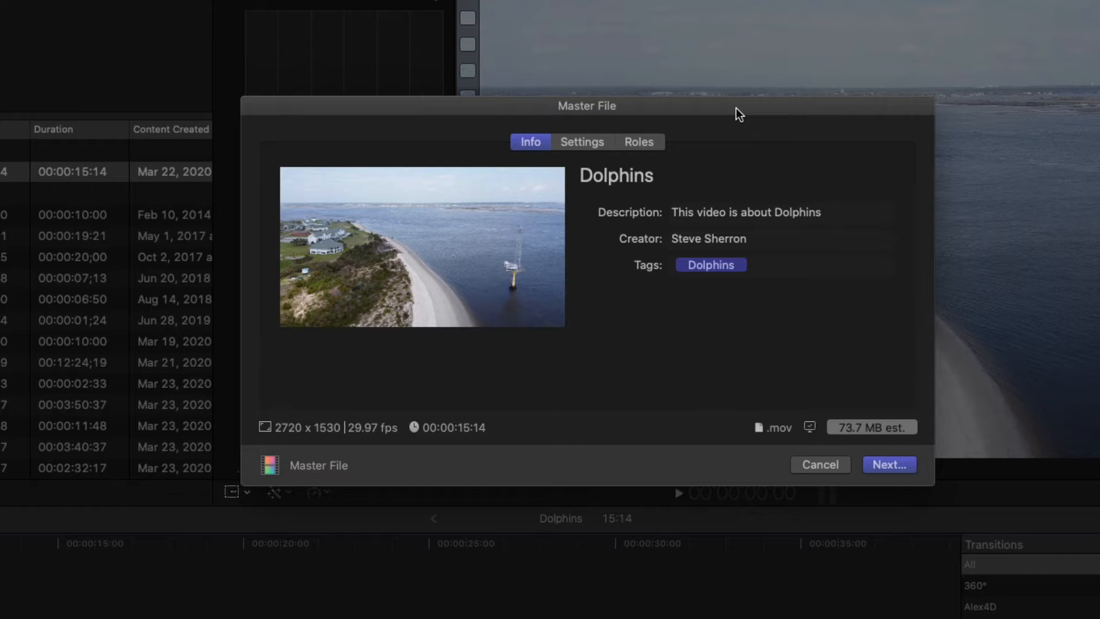
{"action": "mouse_move", "coordinate": [587, 147]}
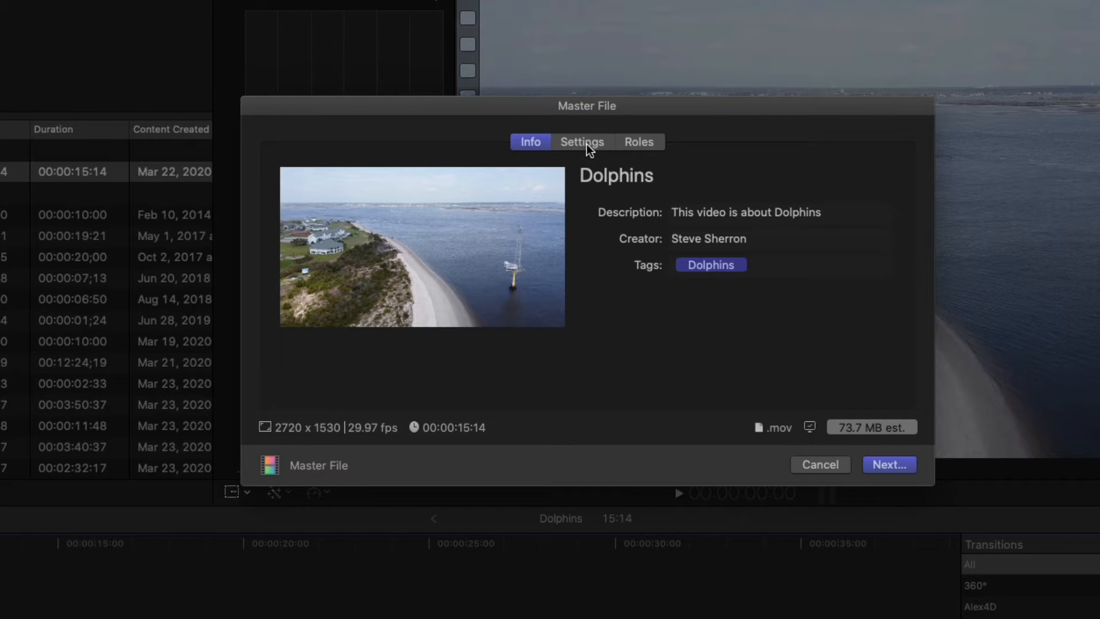
Confirm Video and Audio format with the H.264 video codec in the export settings
{"action": "left_click", "coordinate": [582, 142]}
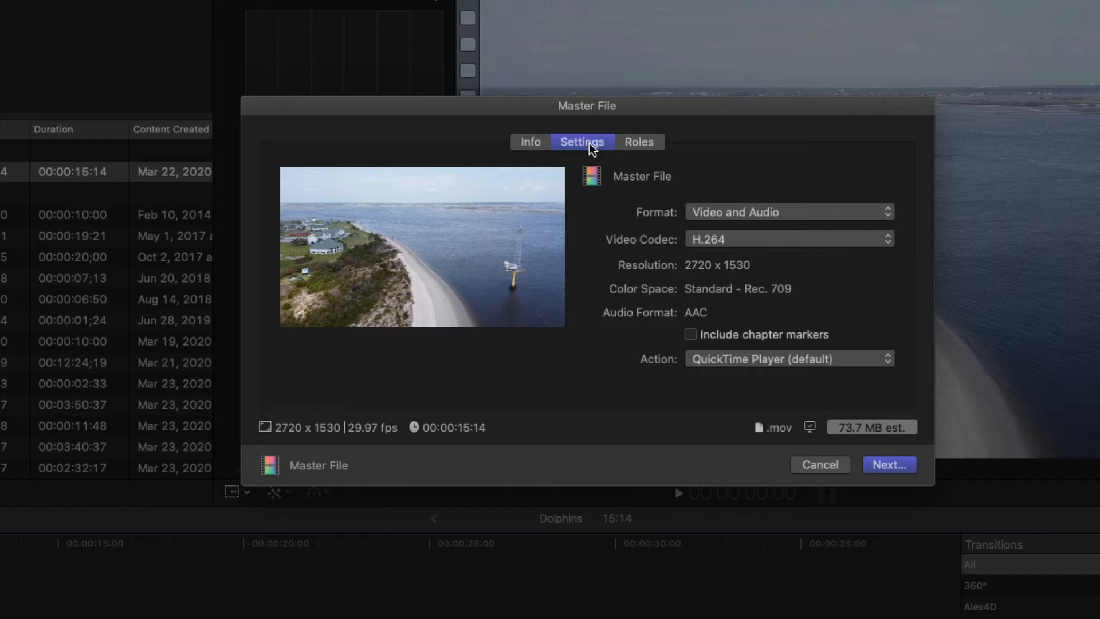
{"action": "mouse_move", "coordinate": [788, 219]}
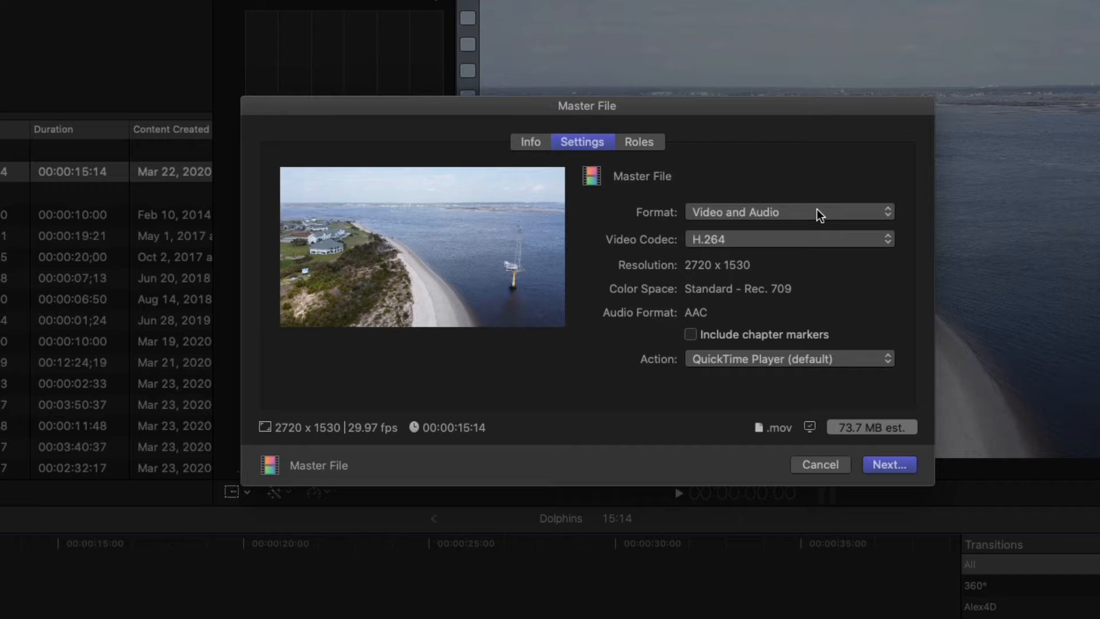
{"action": "mouse_move", "coordinate": [813, 216]}
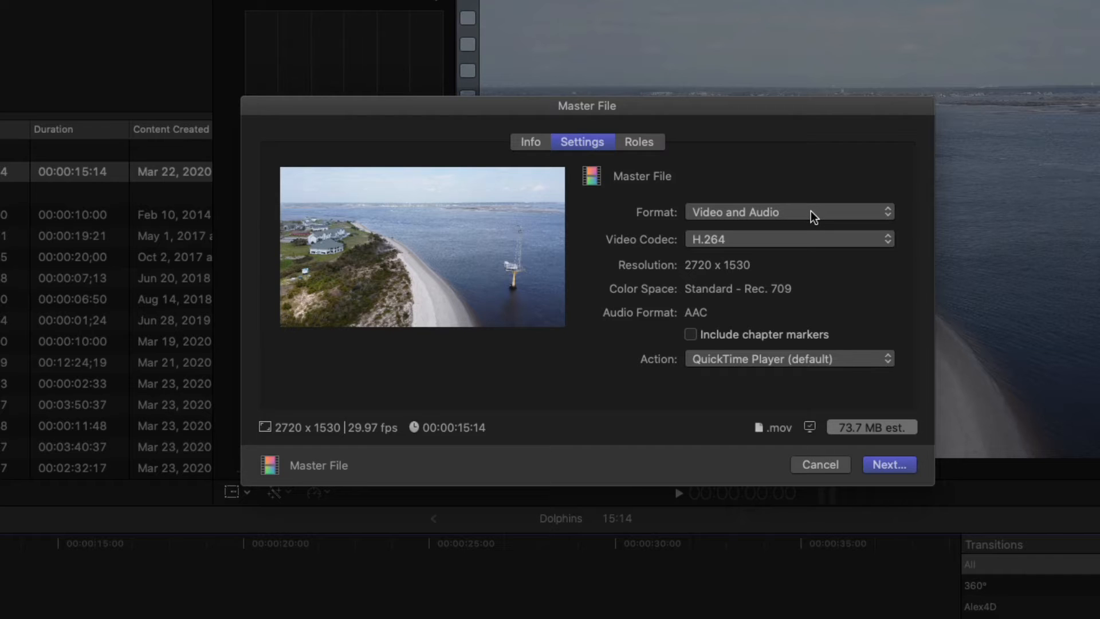
{"action": "mouse_move", "coordinate": [732, 251]}
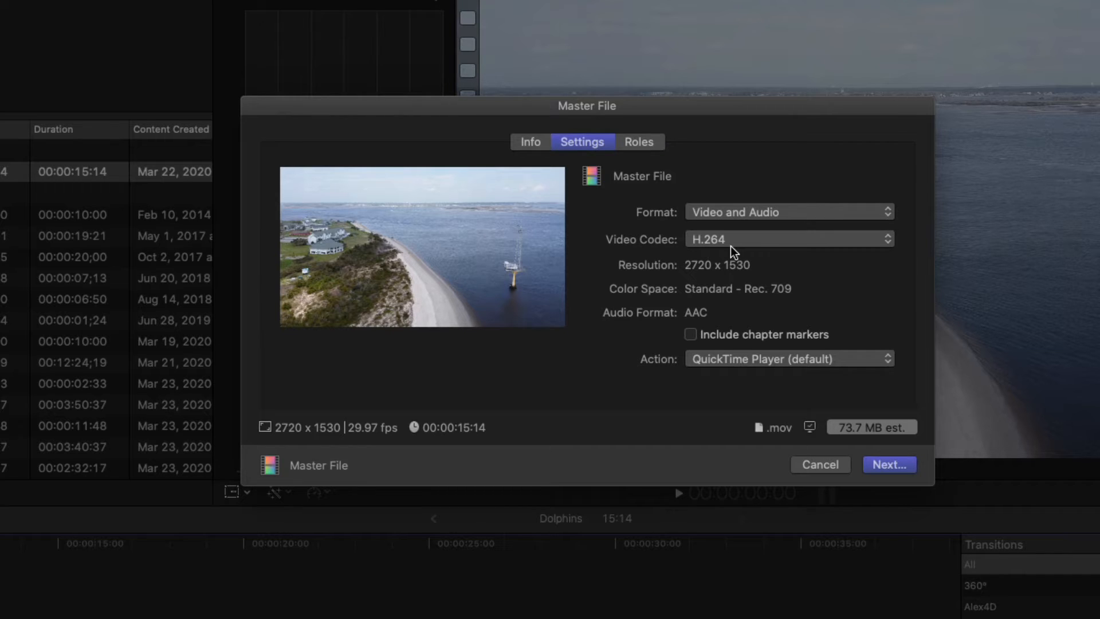
{"action": "mouse_move", "coordinate": [811, 257]}
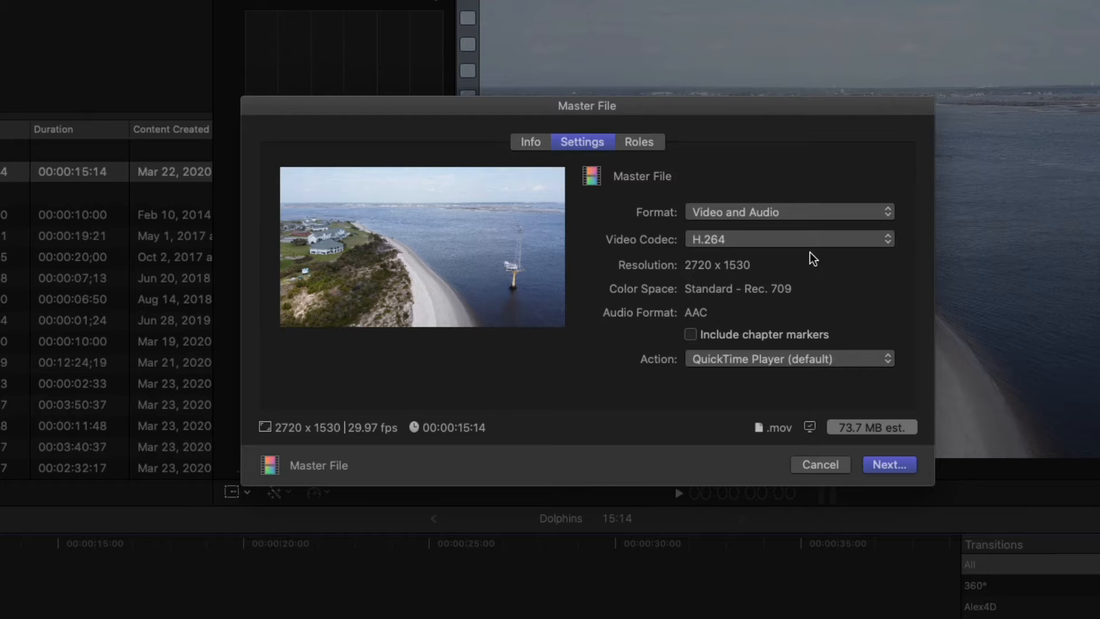
{"action": "left_click", "coordinate": [788, 238]}
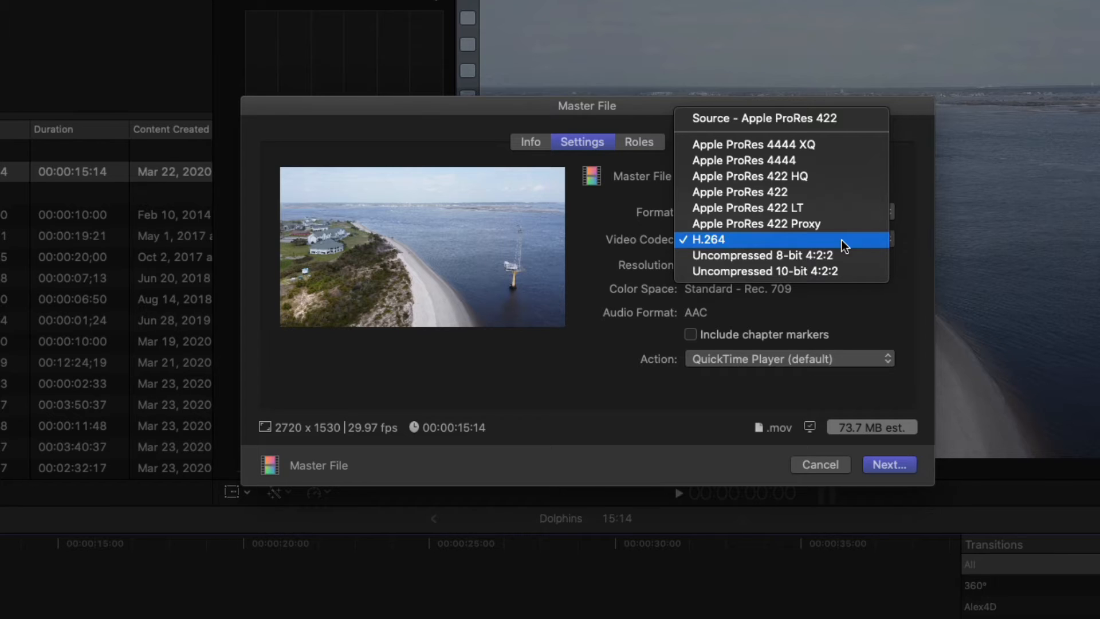
{"action": "left_click", "coordinate": [706, 240]}
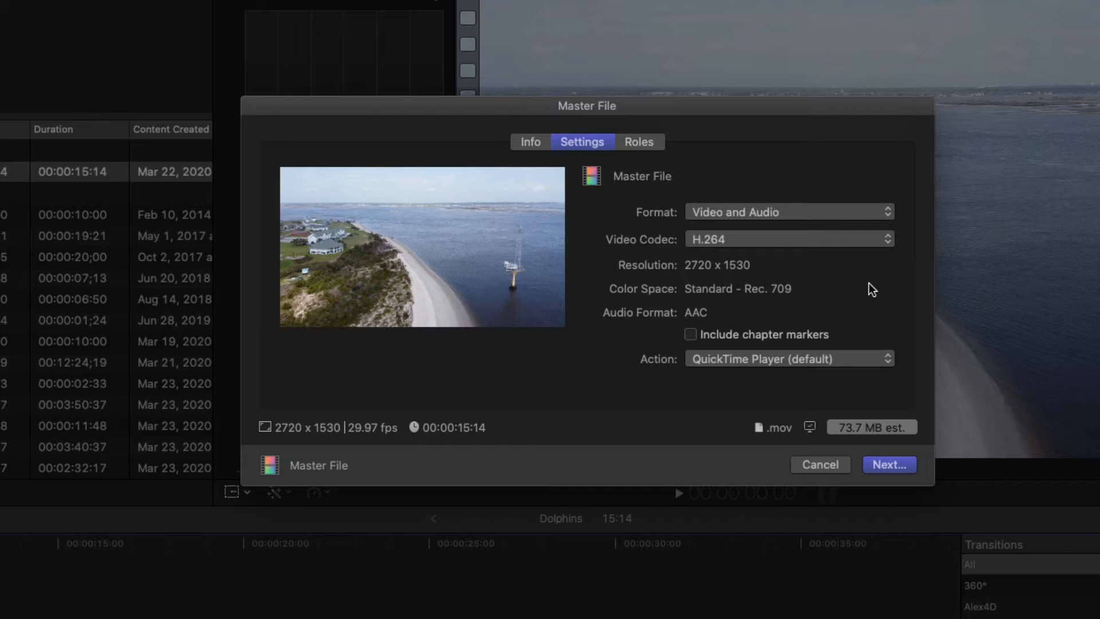
{"action": "mouse_move", "coordinate": [863, 292]}
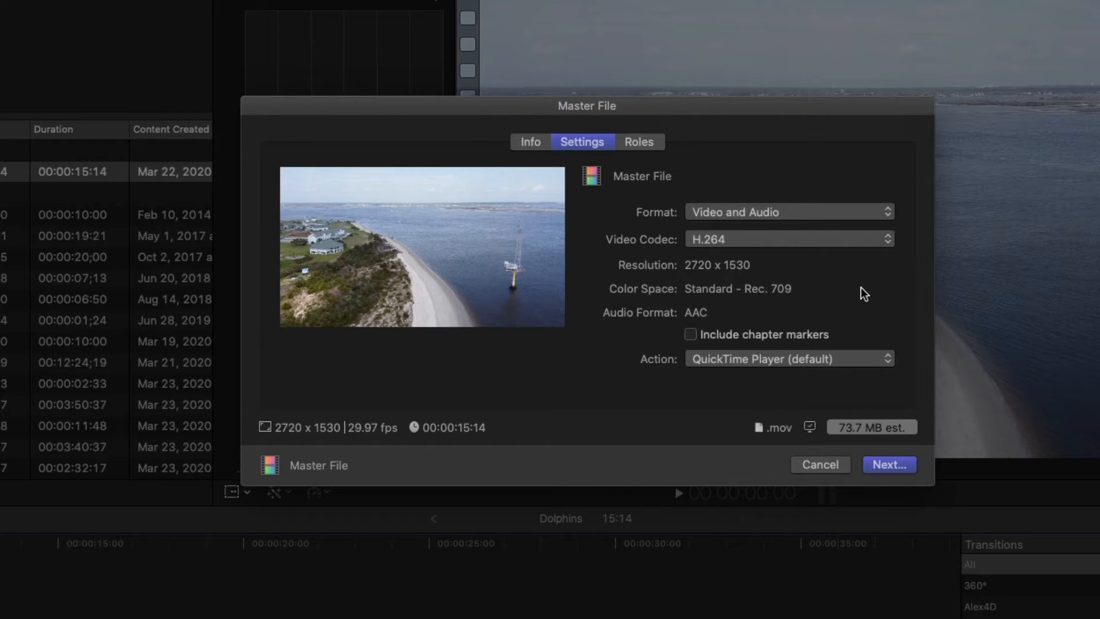
{"action": "mouse_move", "coordinate": [848, 402]}
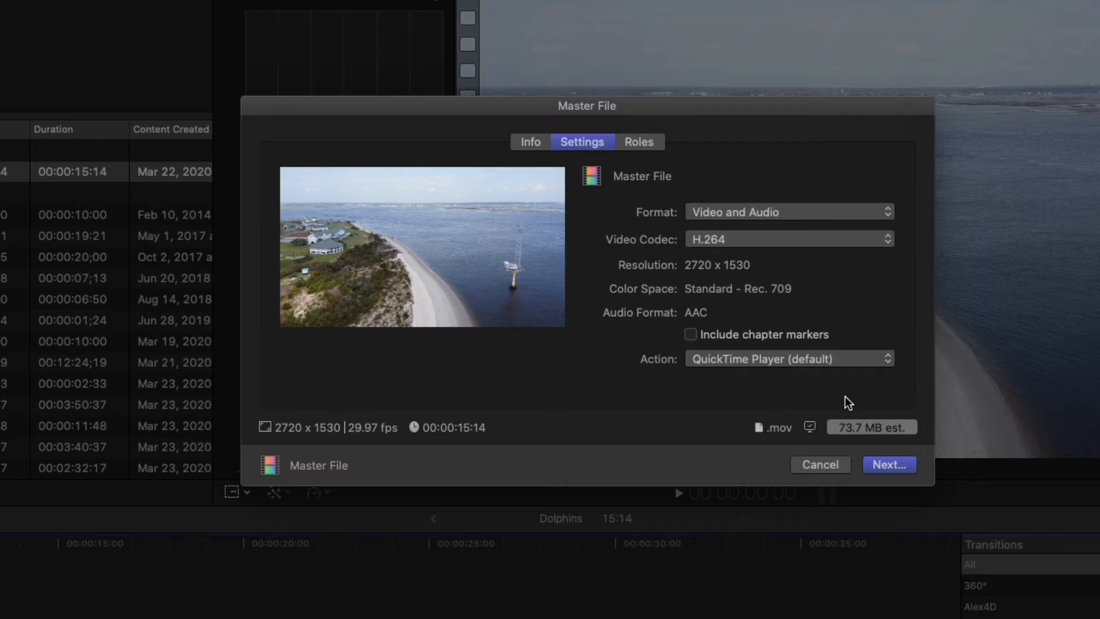
{"action": "mouse_move", "coordinate": [866, 409]}
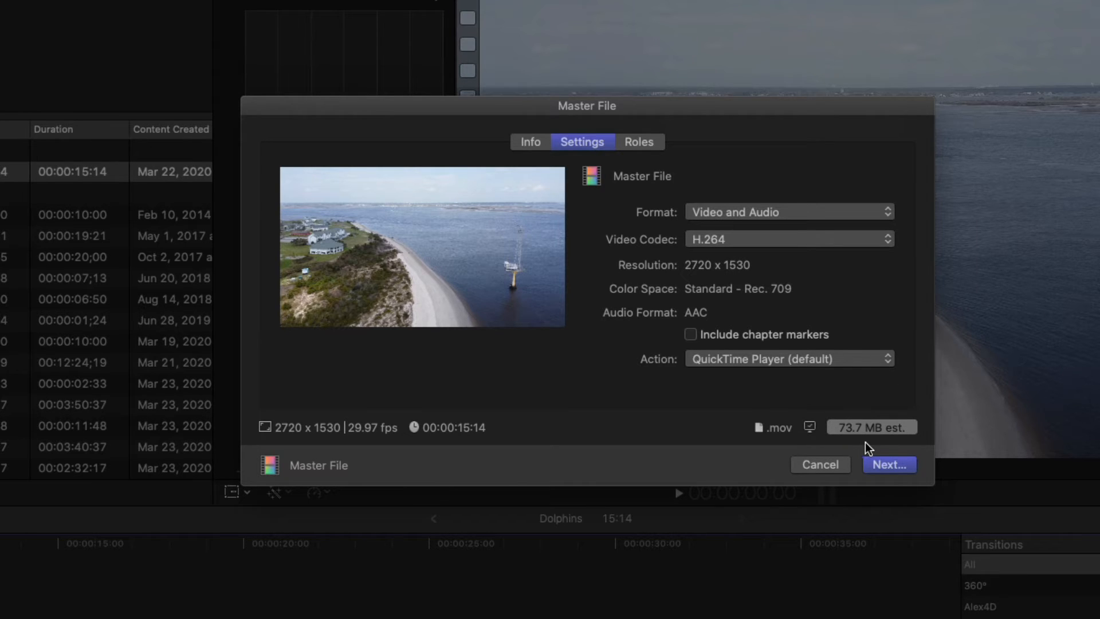
{"action": "mouse_move", "coordinate": [862, 448]}
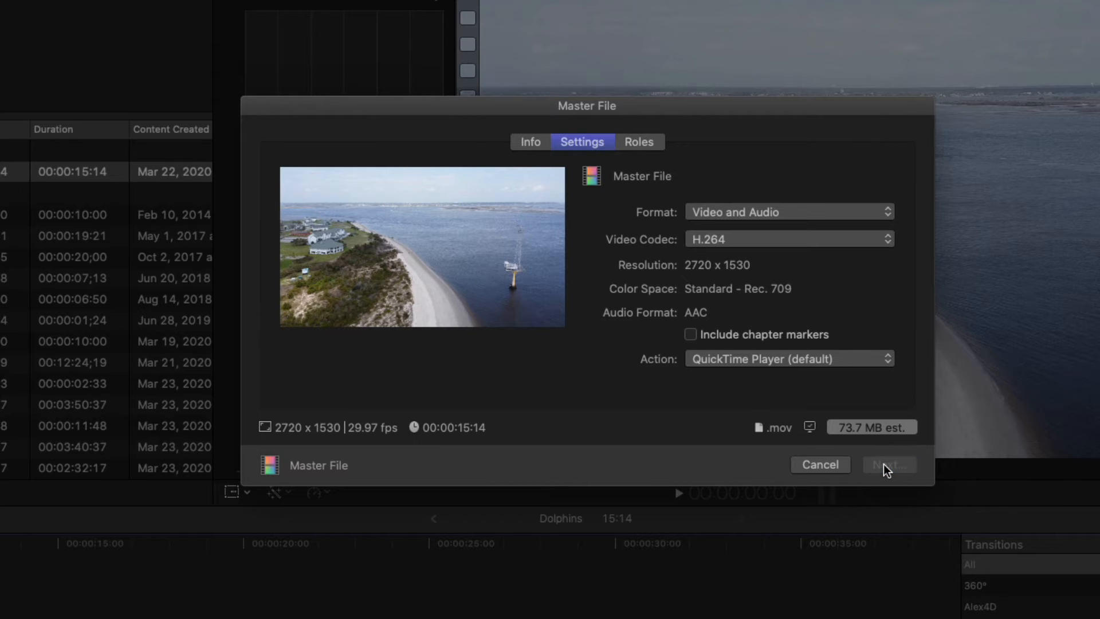
Save Dolphins.mov to the Desktop, replacing the existing file
{"action": "left_click", "coordinate": [889, 464]}
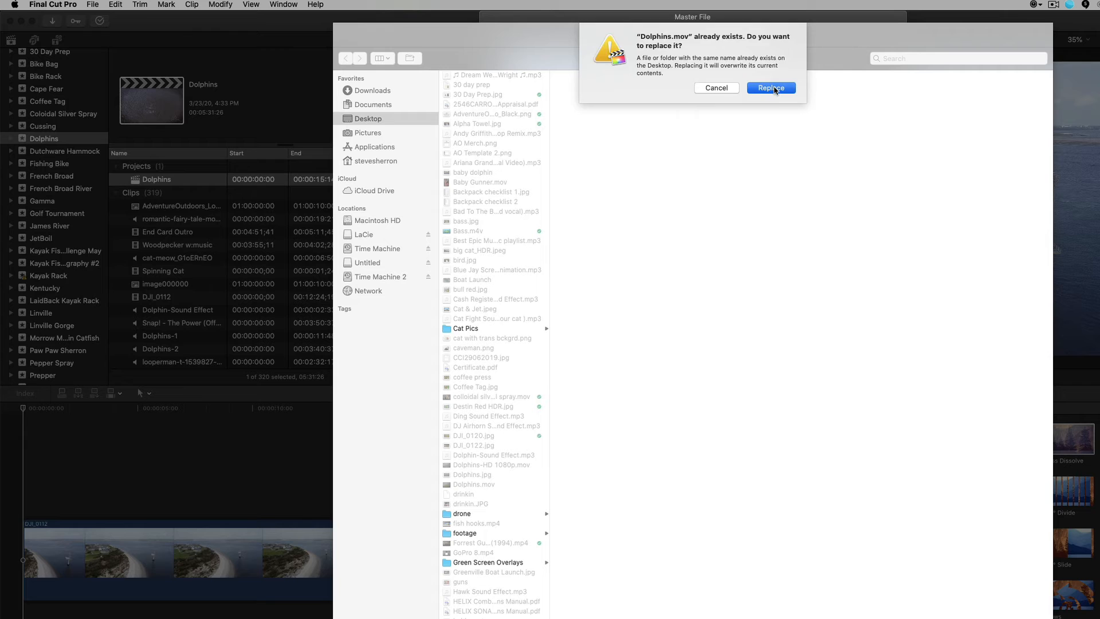
{"action": "left_click", "coordinate": [770, 88]}
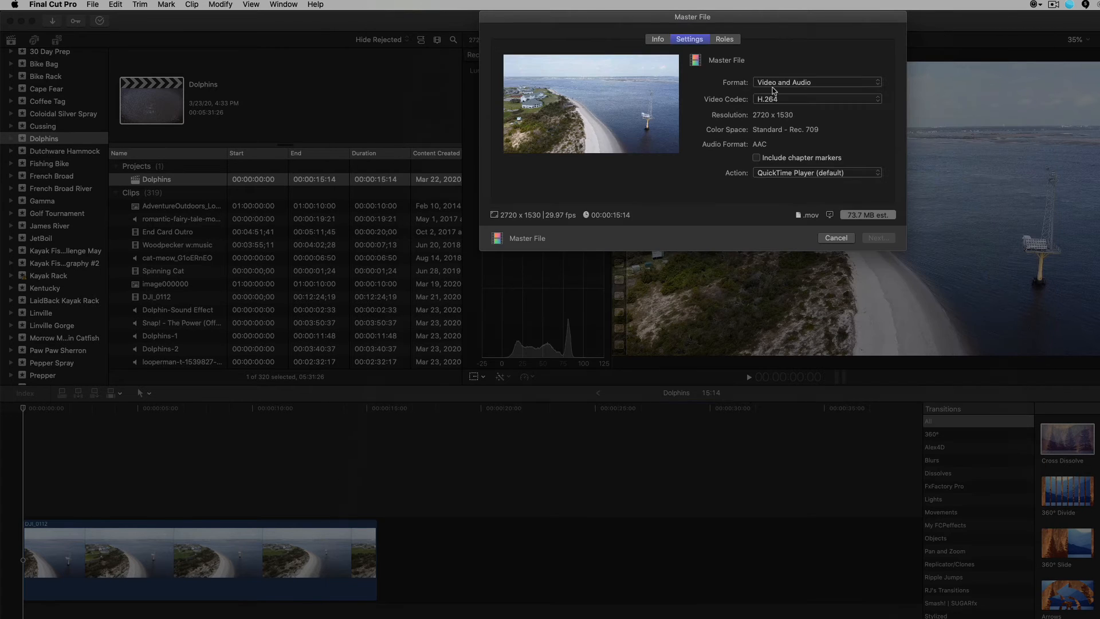
{"action": "left_click", "coordinate": [836, 237]}
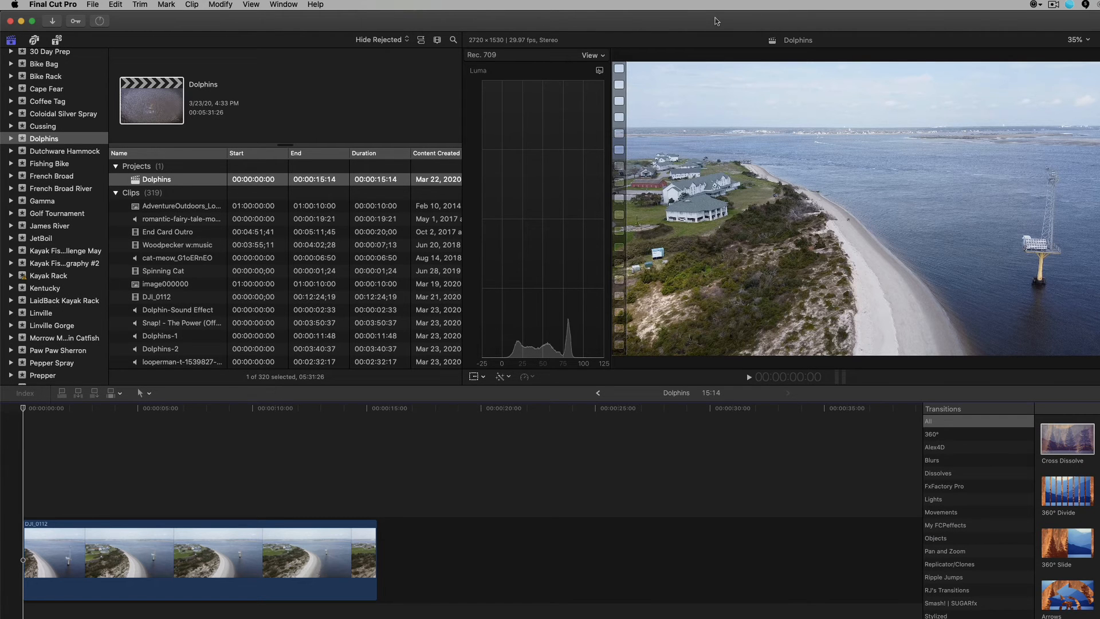
{"action": "mouse_move", "coordinate": [354, 22]}
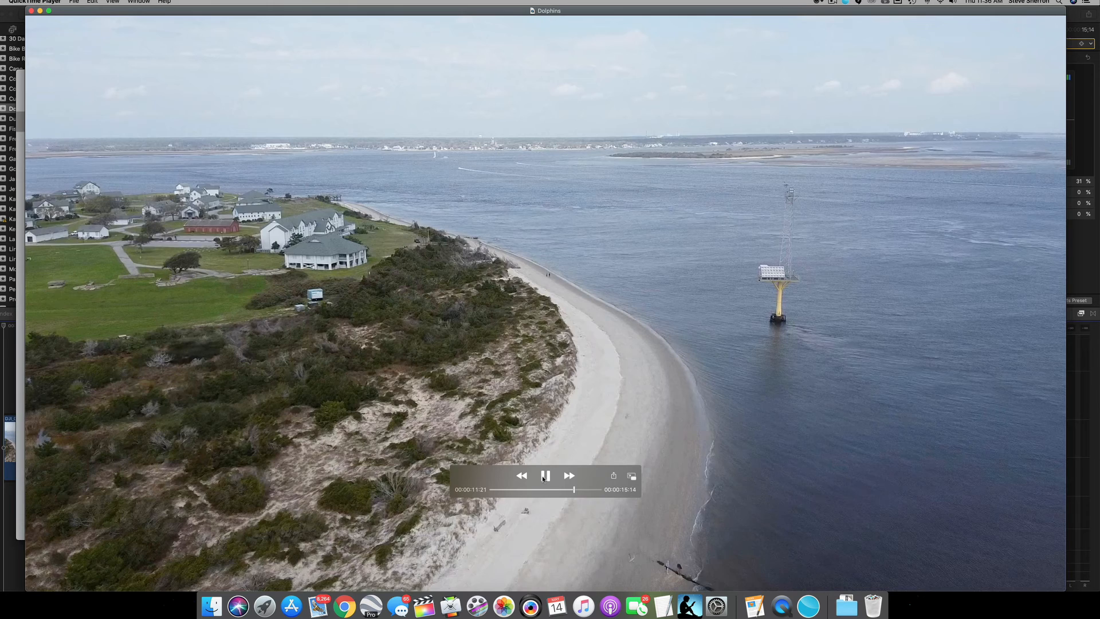
Pause the exported Dolphins movie at about 12 of 15 seconds
{"action": "left_click", "coordinate": [545, 476]}
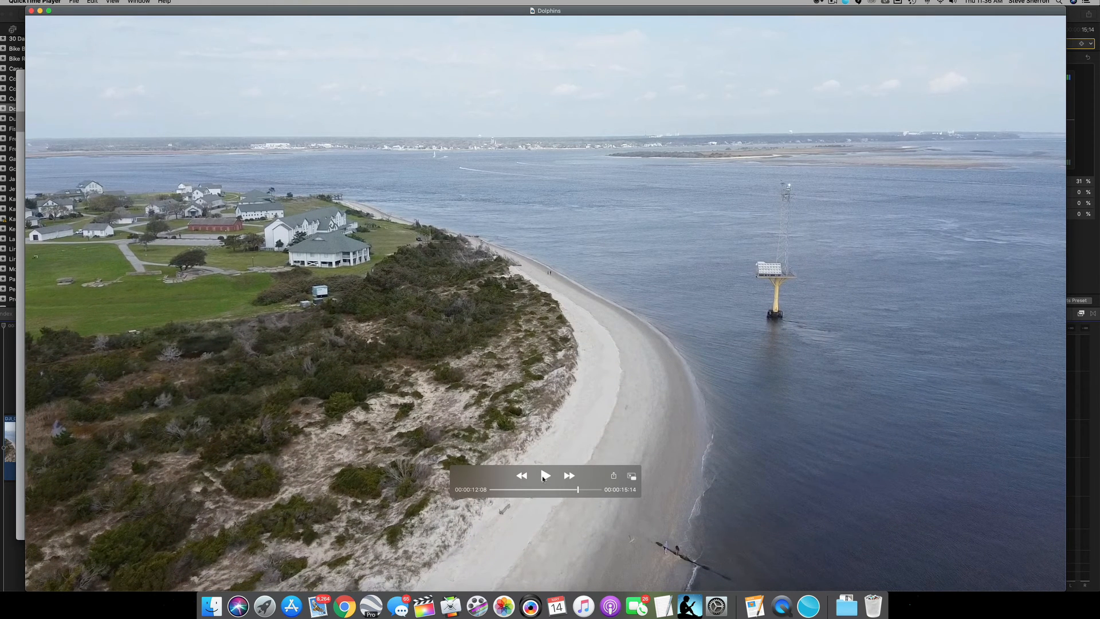